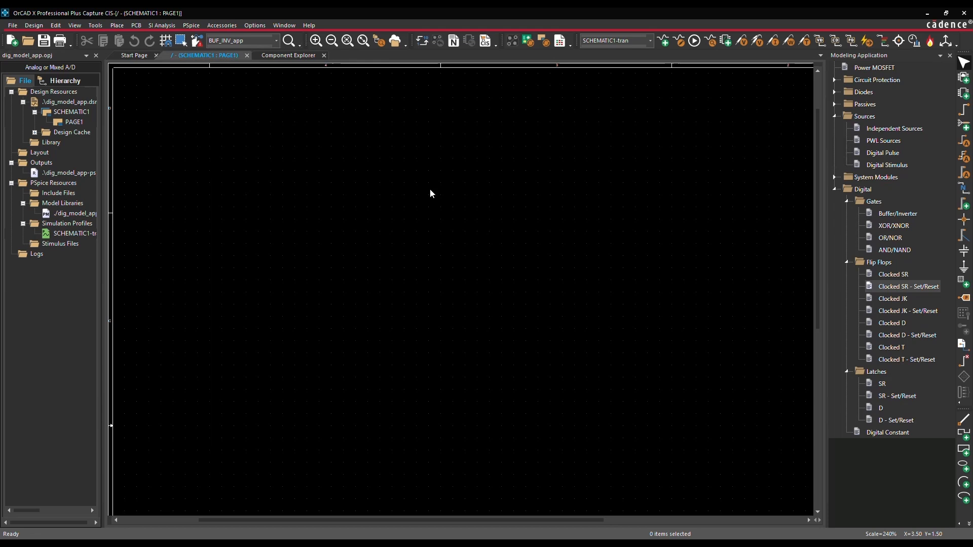
mouse_move(936, 210)
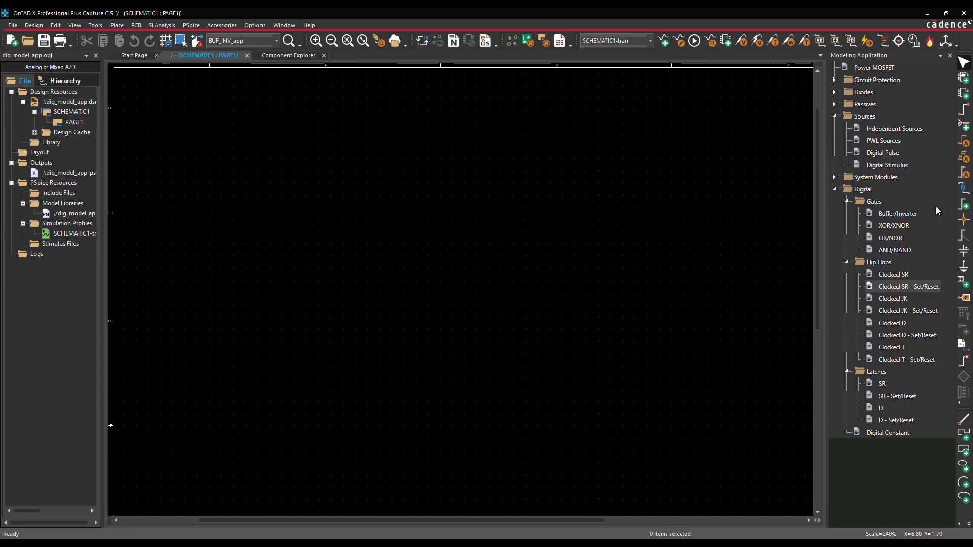
mouse_move(918, 426)
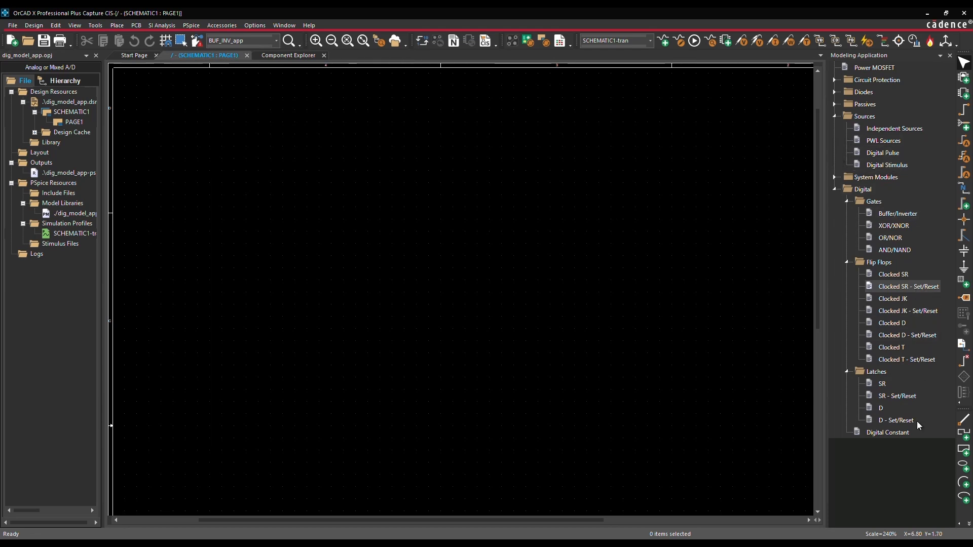
- Set the Digital Pulse clock ON time to 0.2u and begin editing the OFF time
click(883, 152)
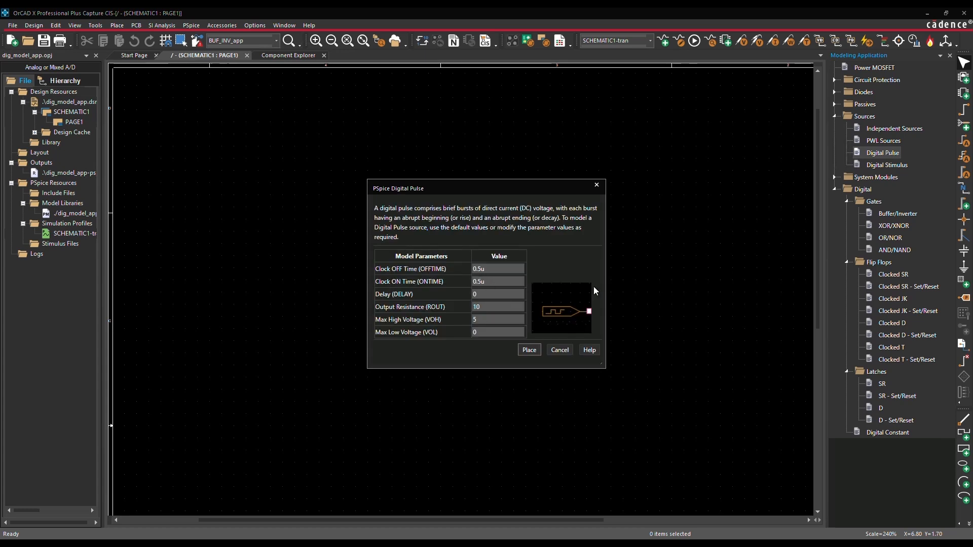
mouse_move(493, 350)
text(2)
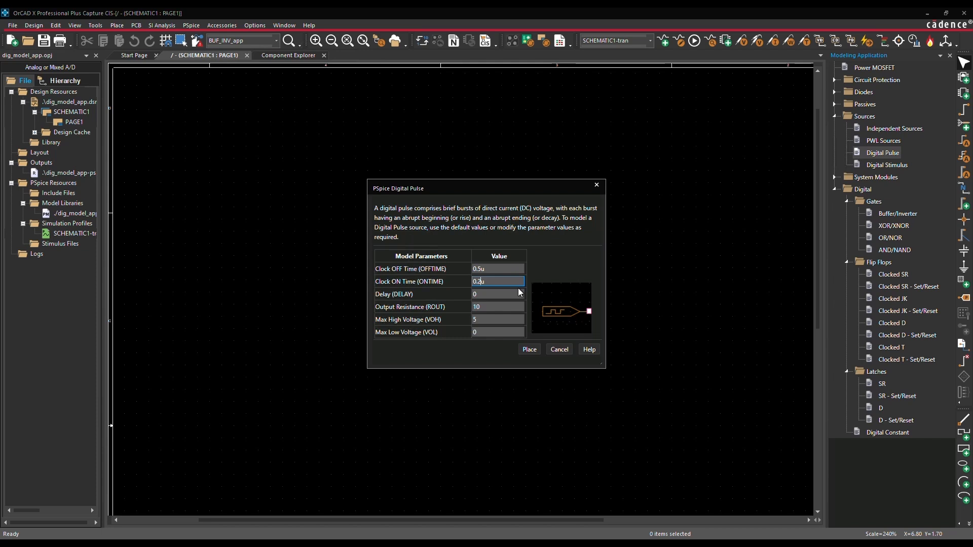
click(498, 269)
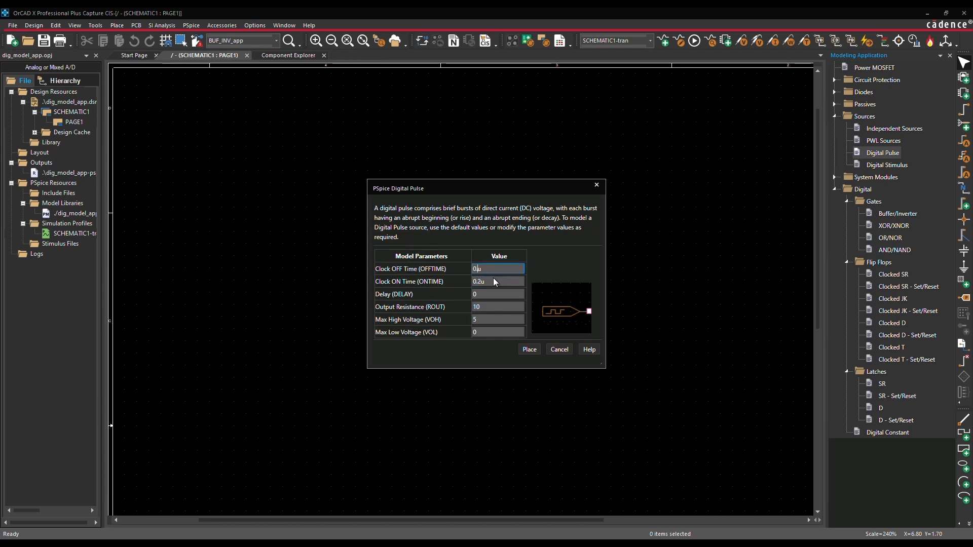
- Place pulse source DSTM1 and change its DELAY to 0.2u
click(529, 349)
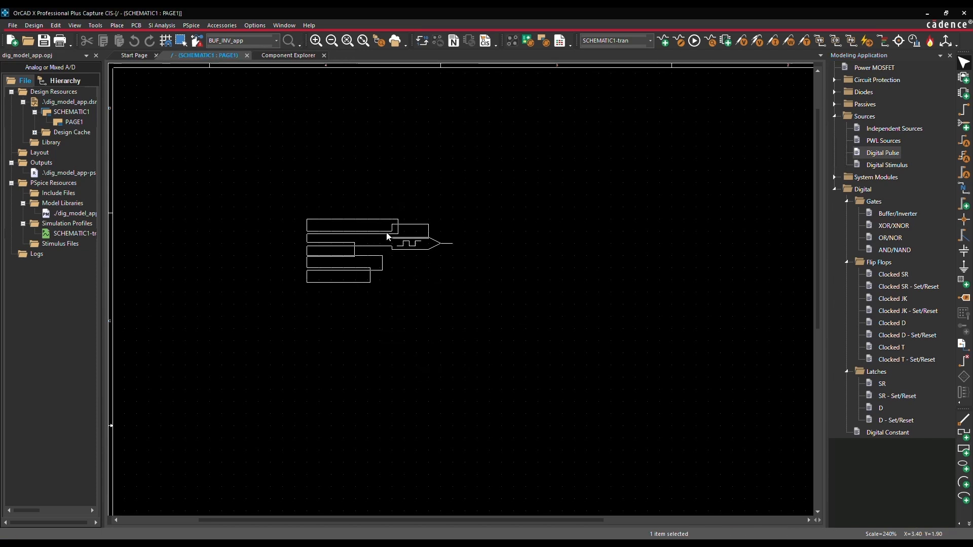
double_click(332, 248)
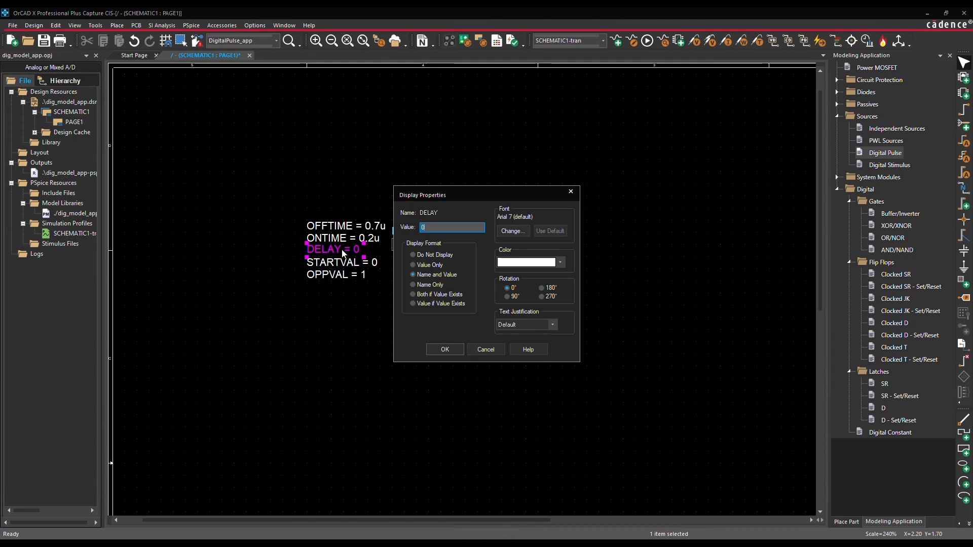
text(0.2)
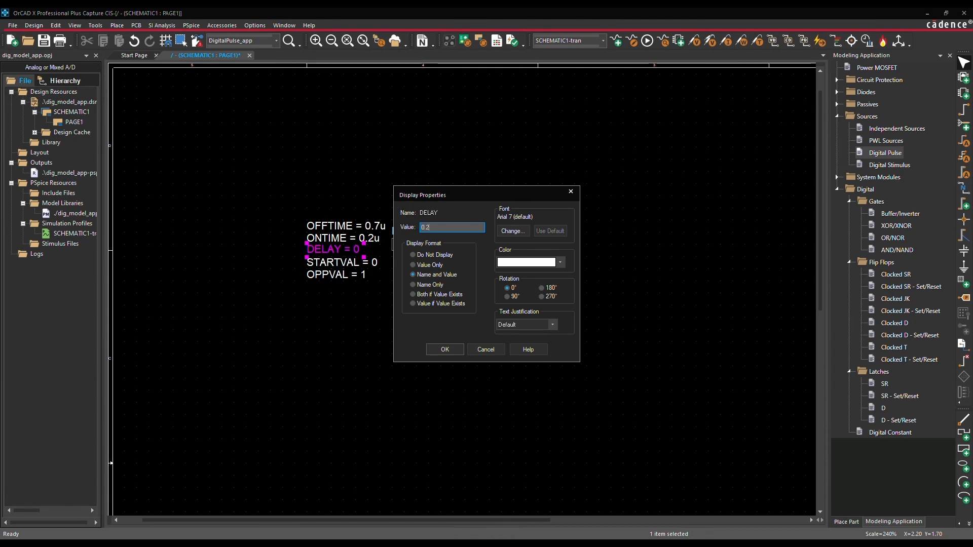
click(444, 349)
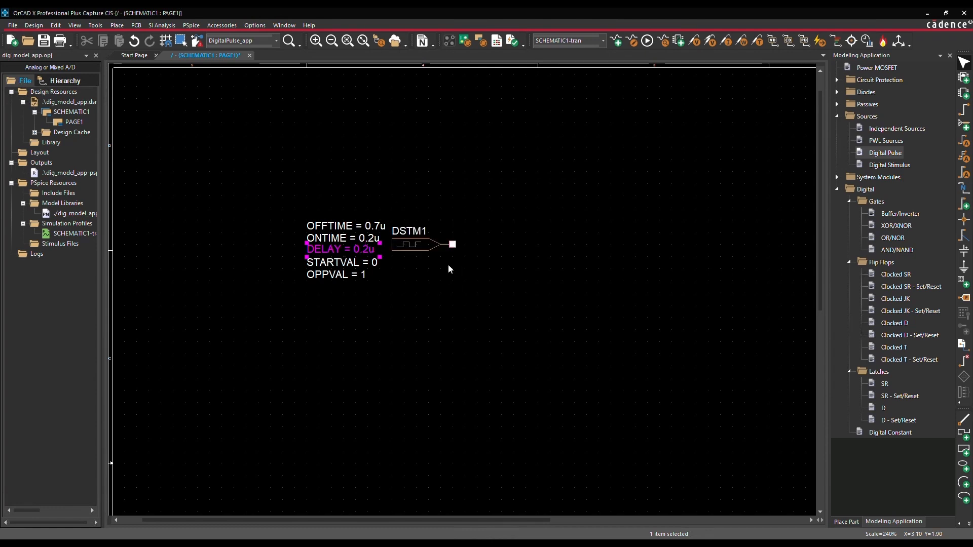
click(416, 243)
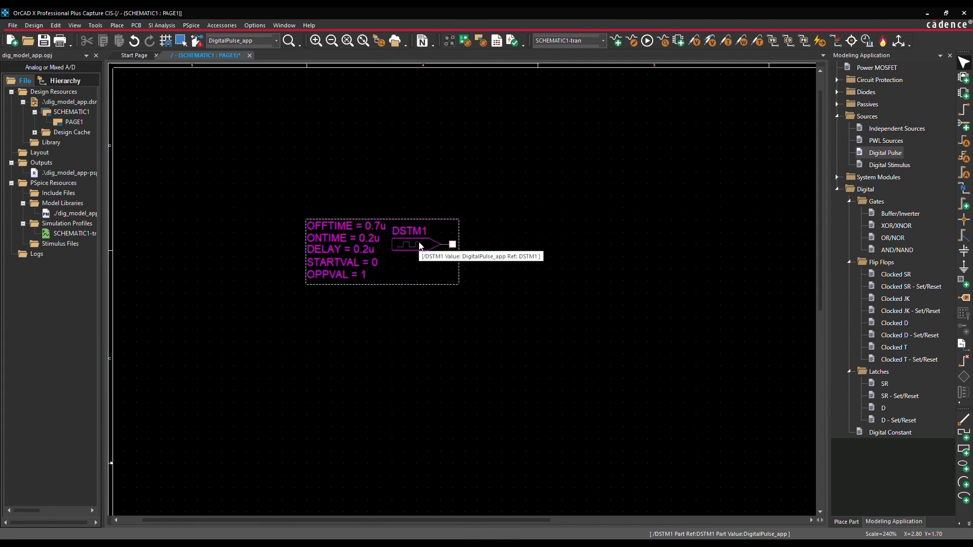
right_click(413, 243)
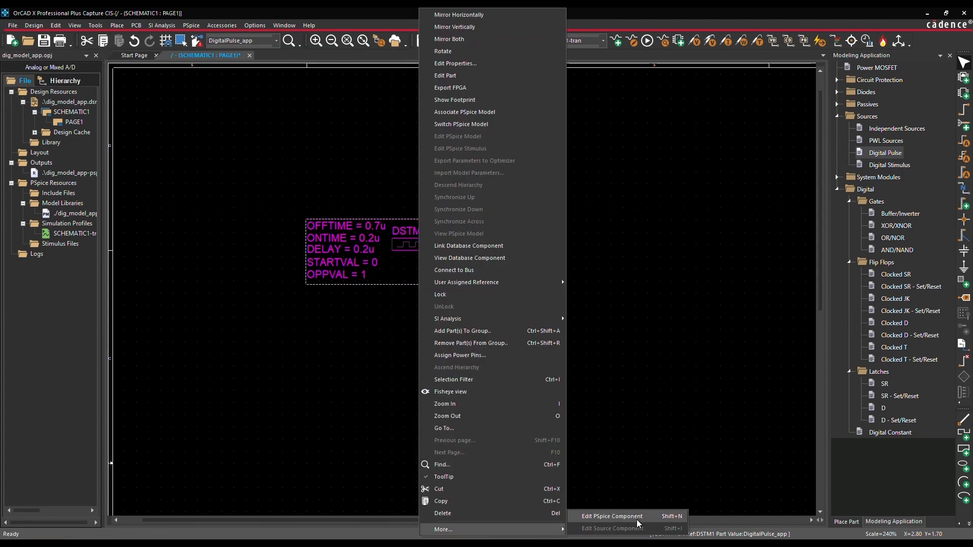
- Open the PSpice Digital Stimulus settings and choose stim.stl from dig_sig as the stimulus file
click(610, 516)
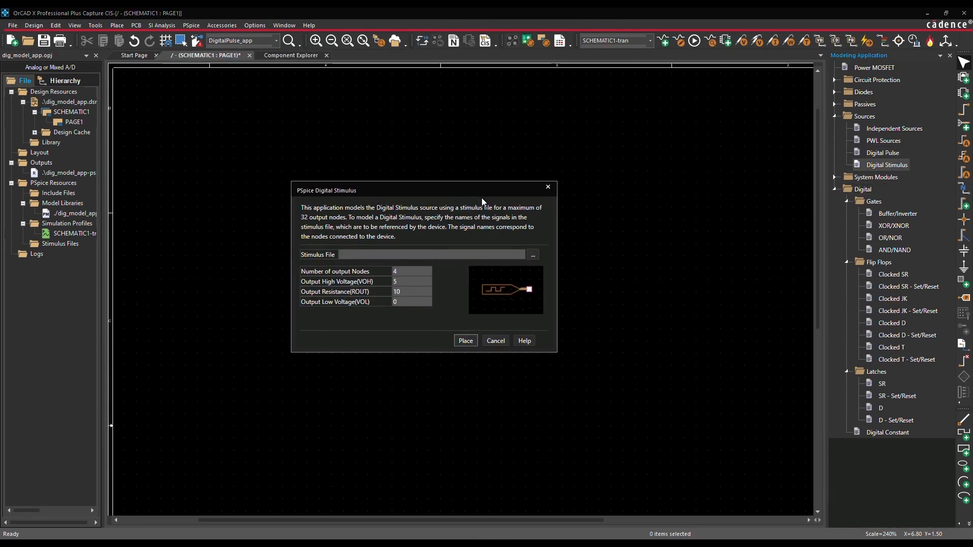
click(532, 255)
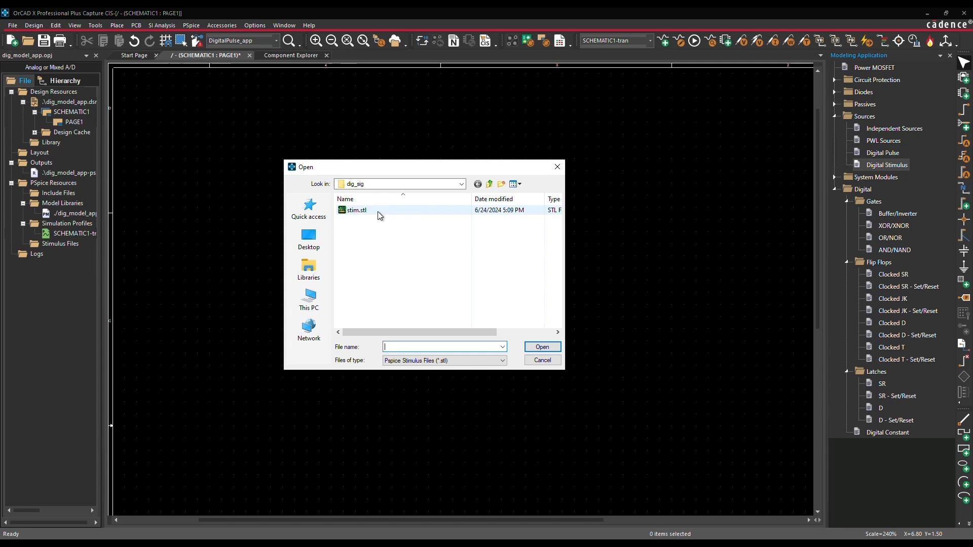
click(356, 211)
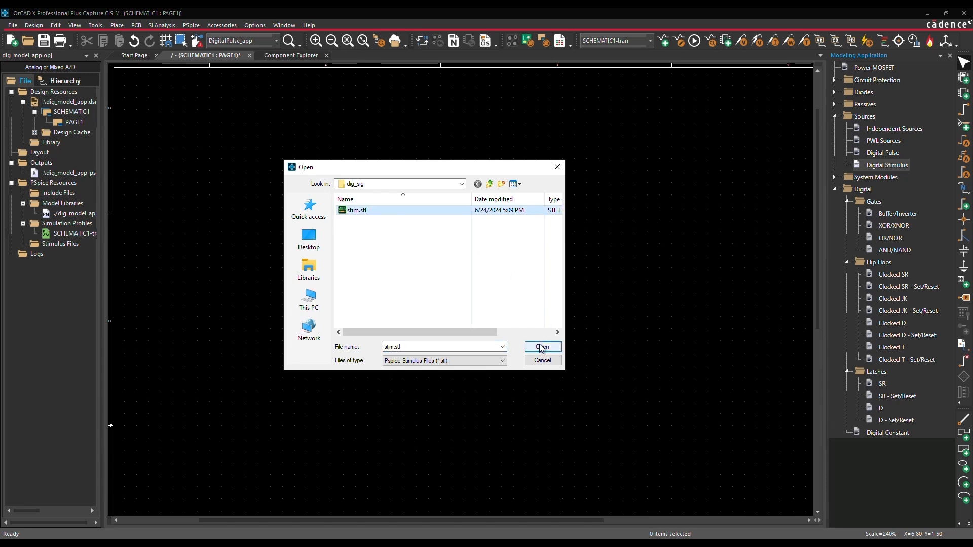
click(541, 346)
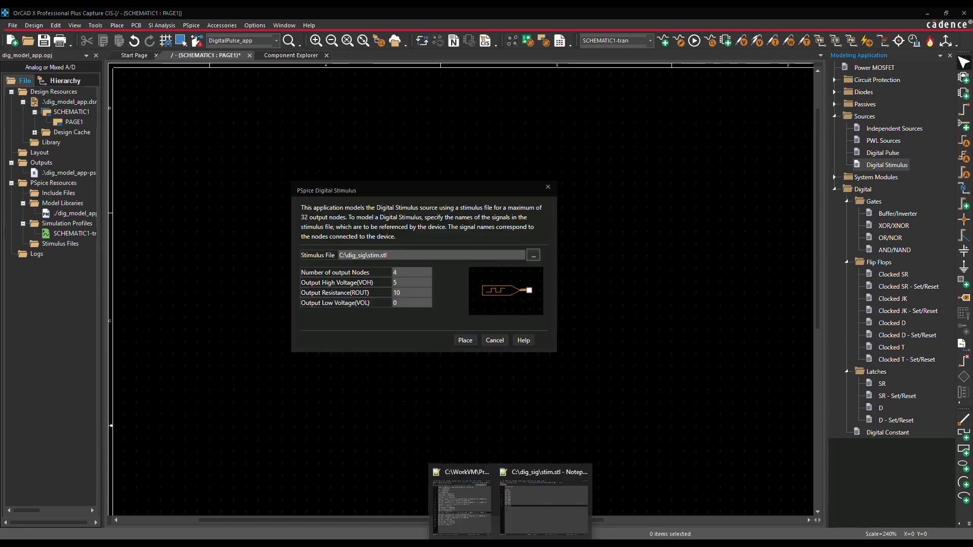
click(543, 505)
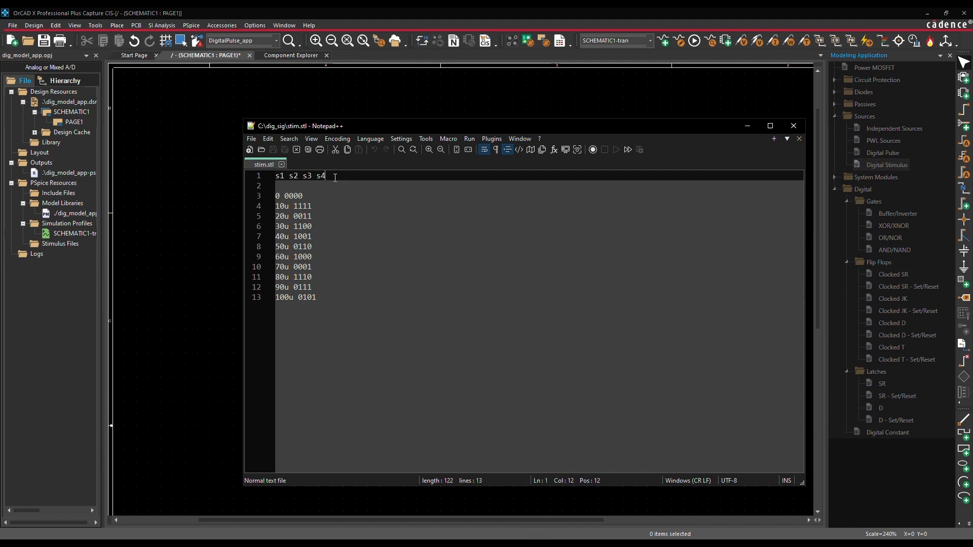
click(315, 297)
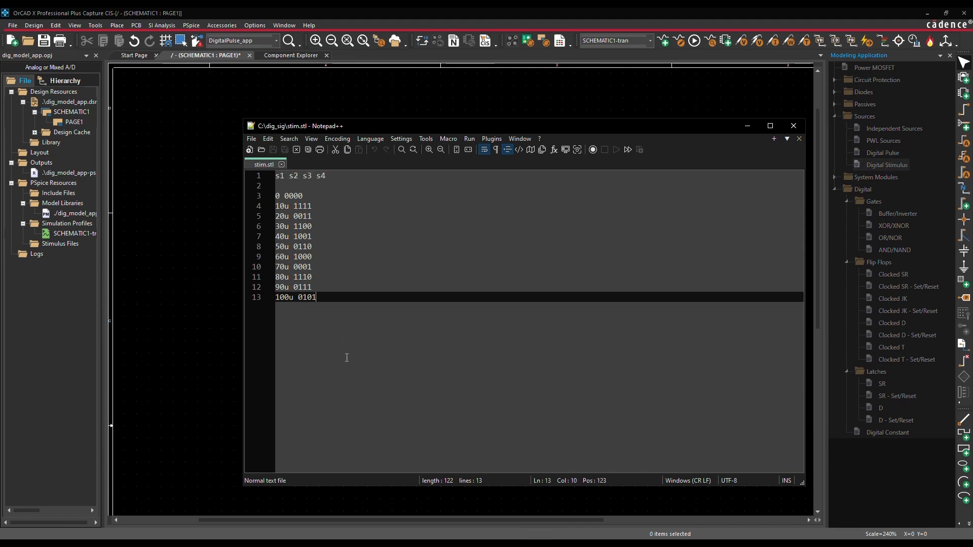
mouse_move(747, 126)
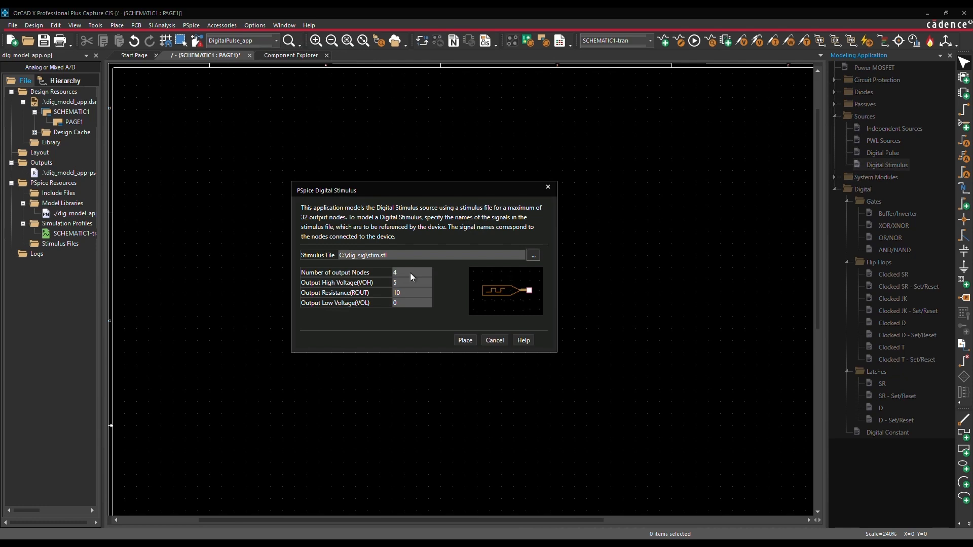
- Set output high voltage to 10 and place DSTM2 reading s1–s4 from stim.stl
click(413, 281)
text(10)
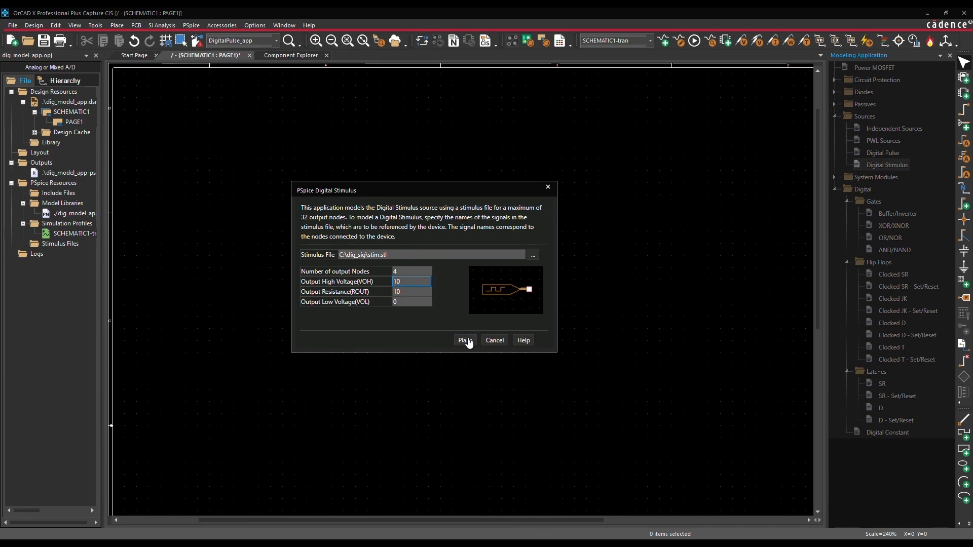
click(465, 340)
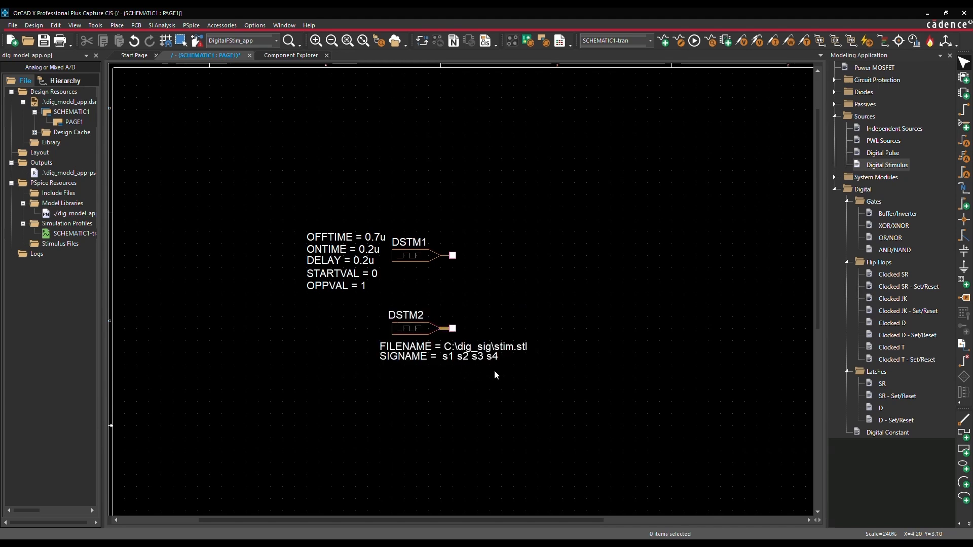
mouse_move(534, 364)
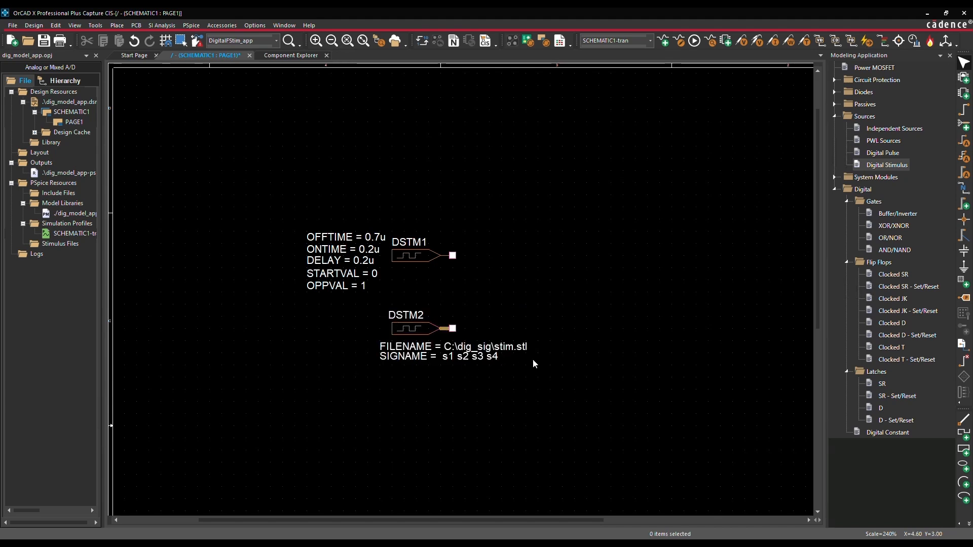
- Place OR/NOR gate U11 with 6 inputs, both outputs and 2 inverted inputs
click(891, 238)
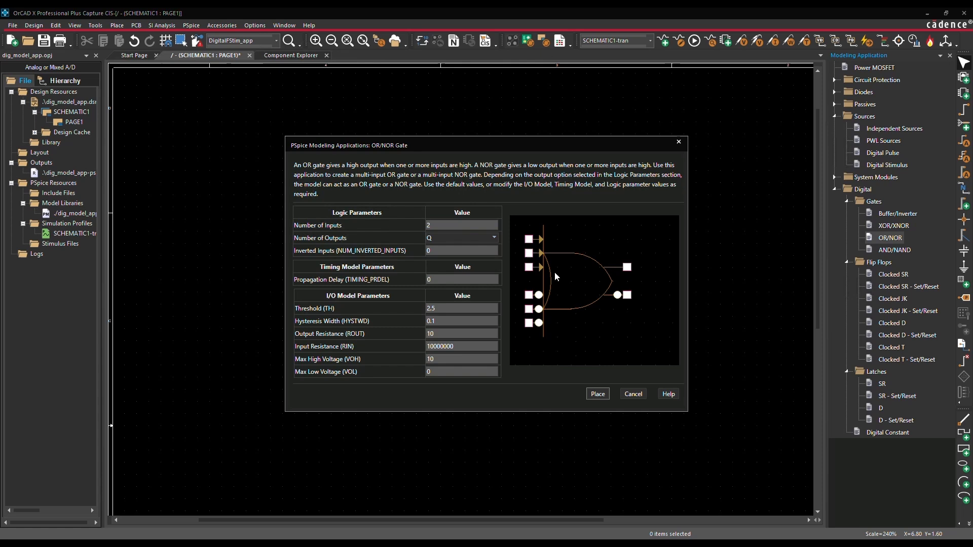
triple_click(462, 224)
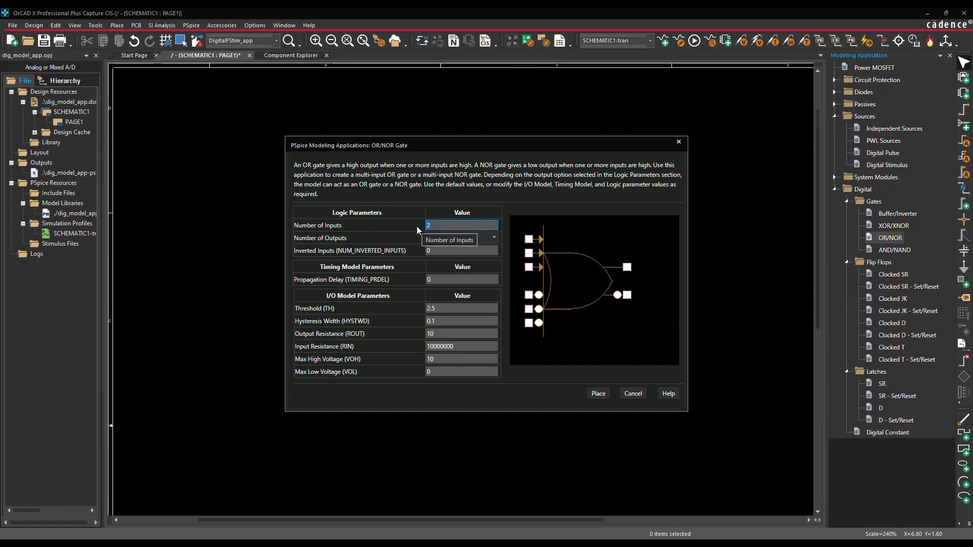
click(462, 225)
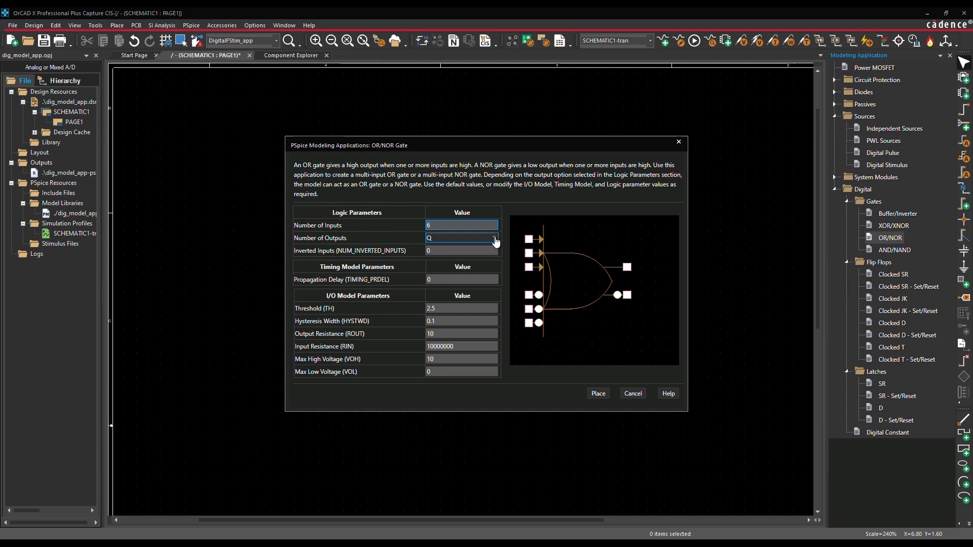
click(494, 238)
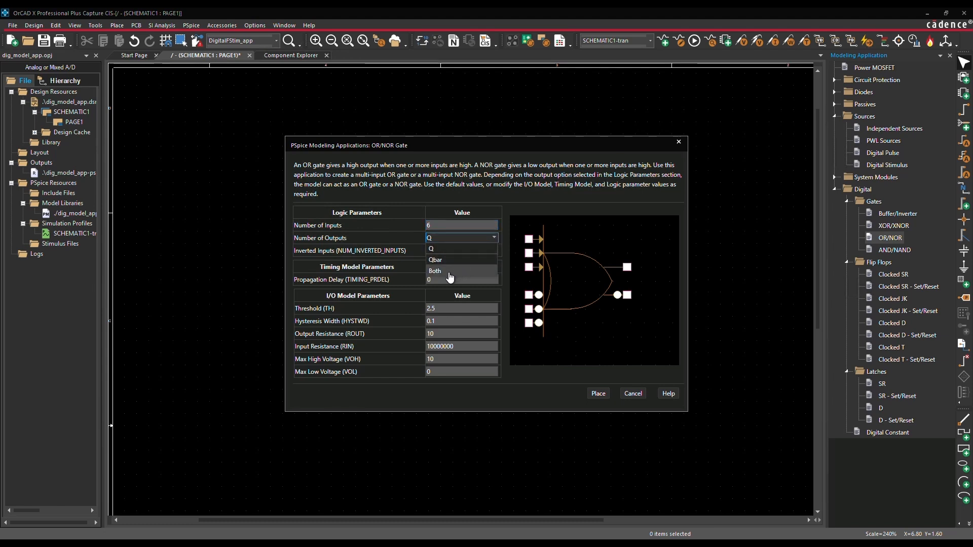
click(435, 271)
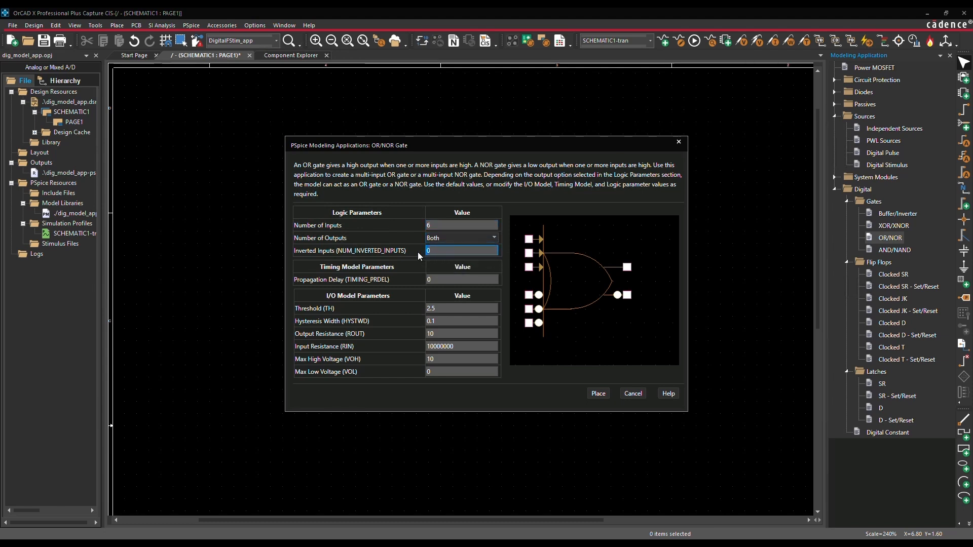
text(2)
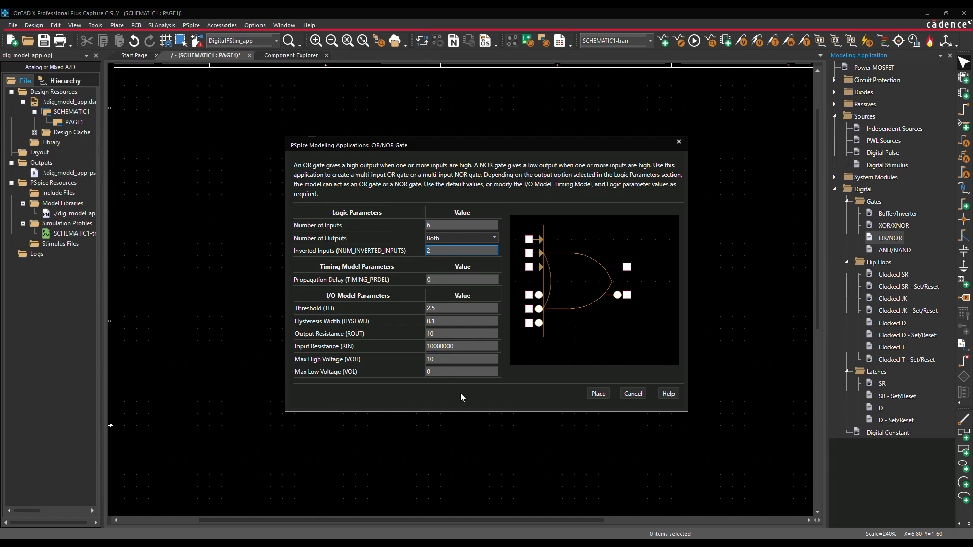
click(597, 393)
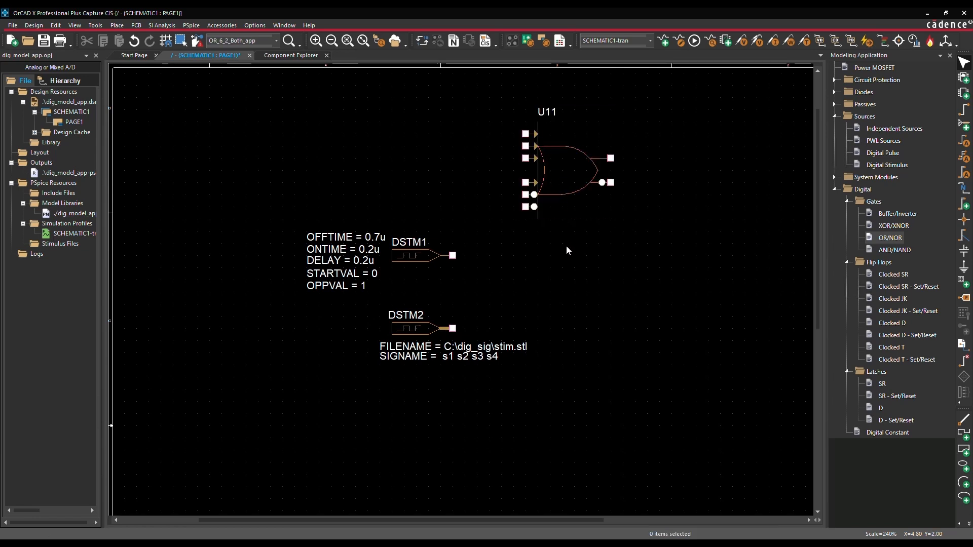
mouse_move(890, 218)
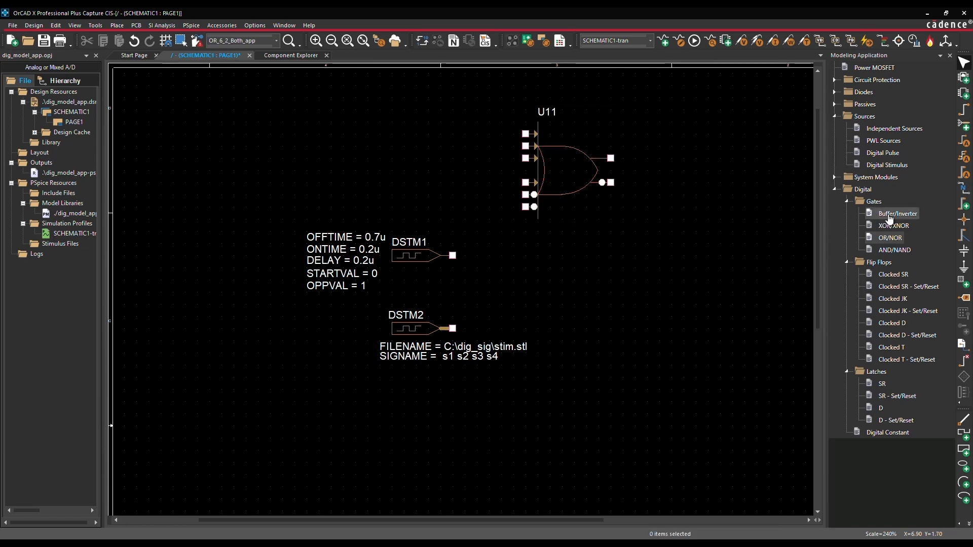
- Place buffer/inverter U2 with default parameters below U11
click(896, 214)
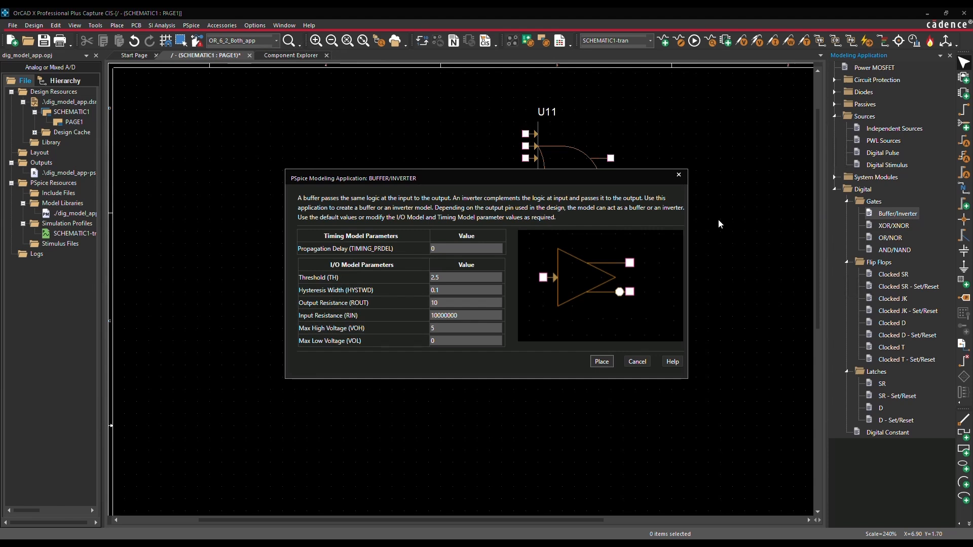
mouse_move(557, 273)
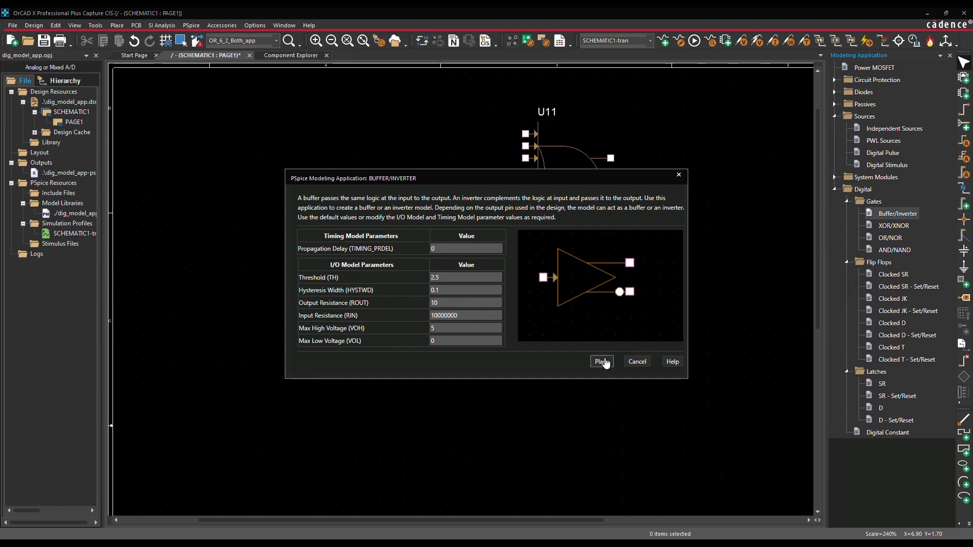
click(601, 362)
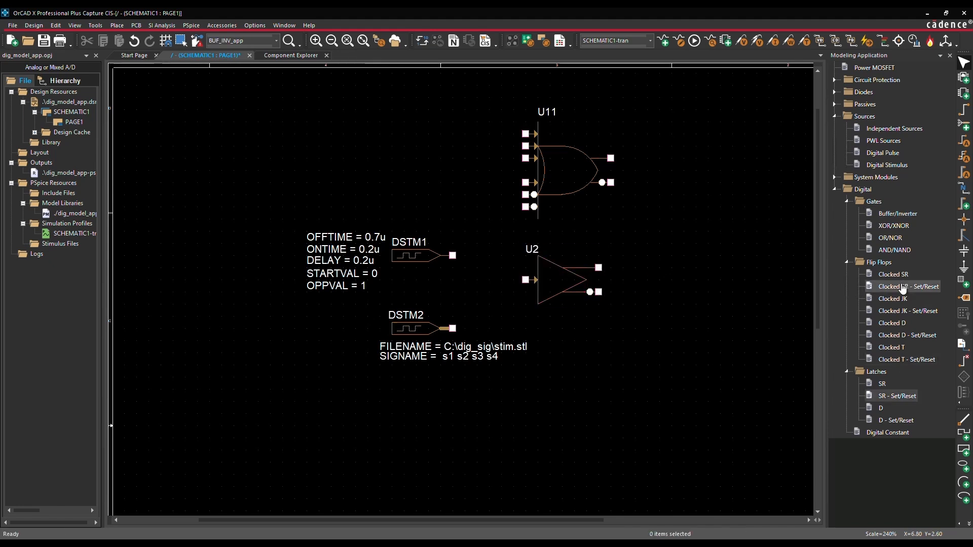
- Place flip-flop U3 with IC 1, SYNC set/reset, clock delay 0.2u, setup time 0.1n
double_click(908, 286)
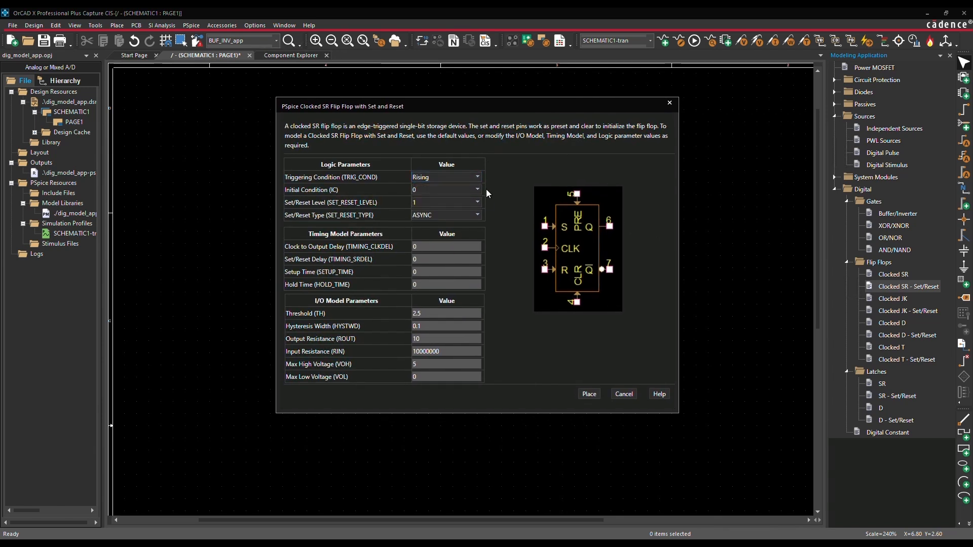
click(446, 189)
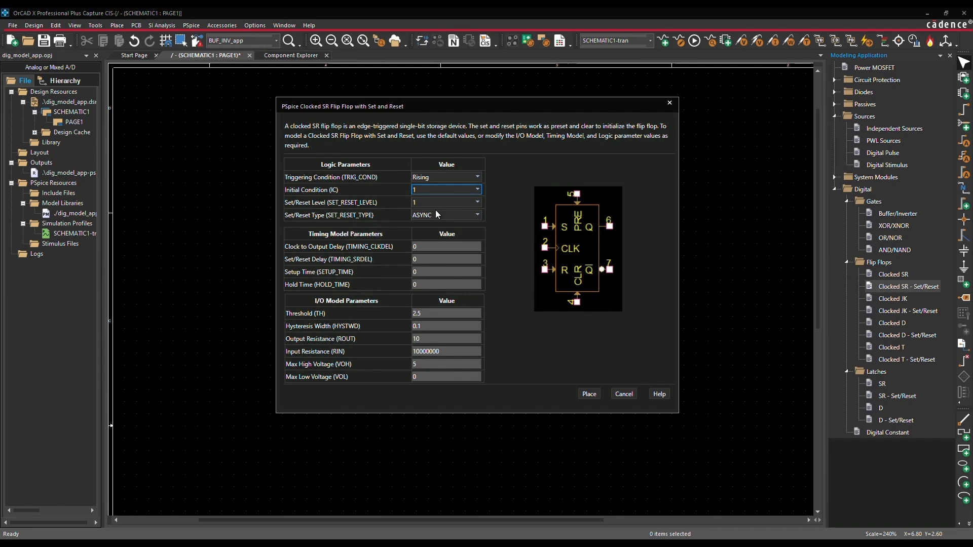
mouse_move(476, 218)
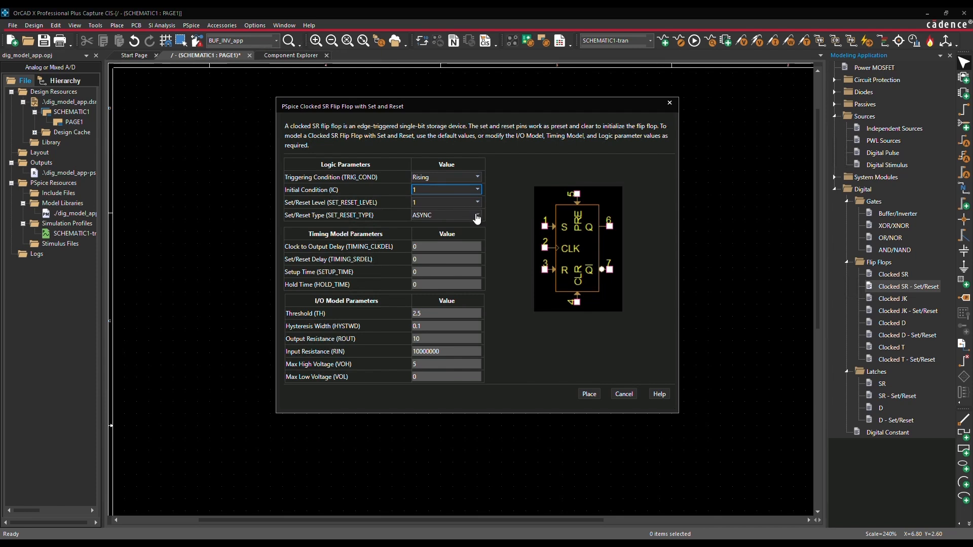
click(476, 215)
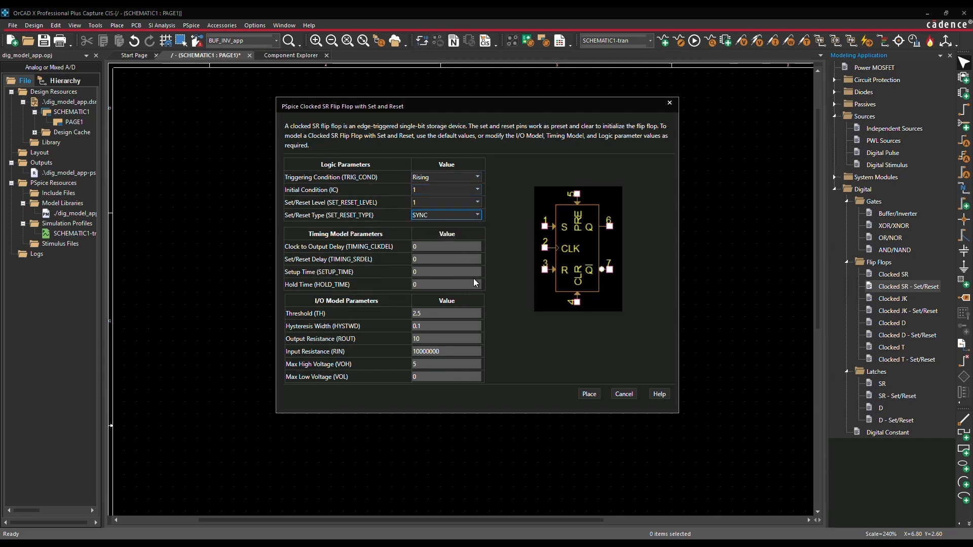
mouse_move(421, 255)
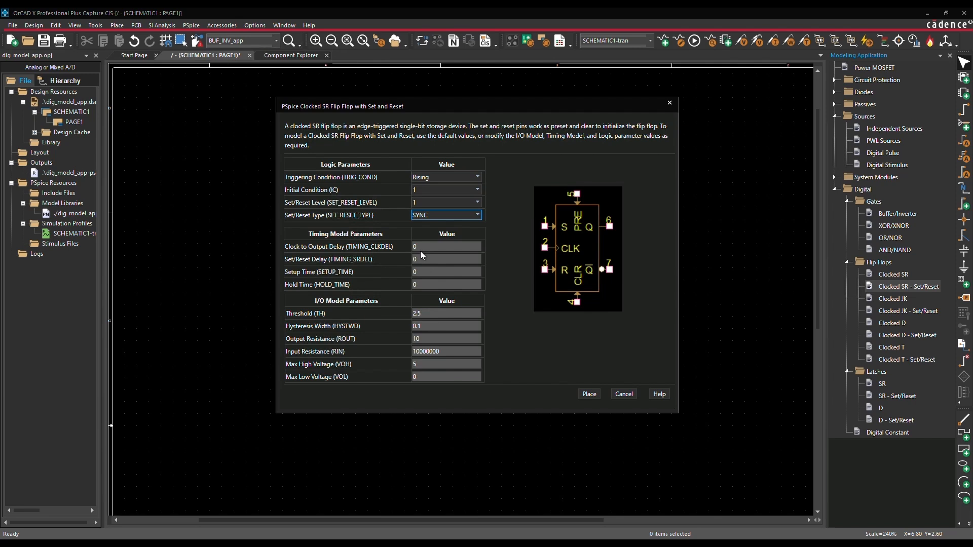
click(446, 247)
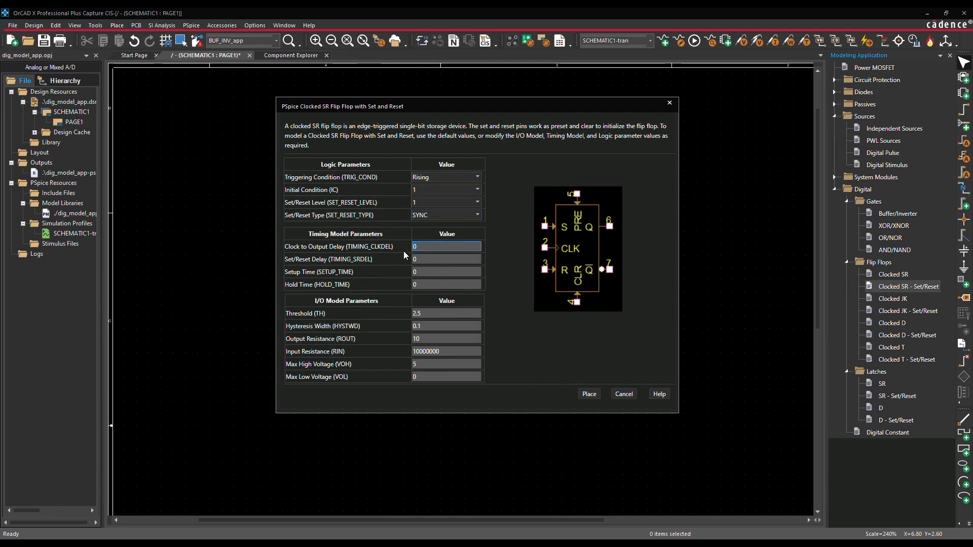
text(0.2u)
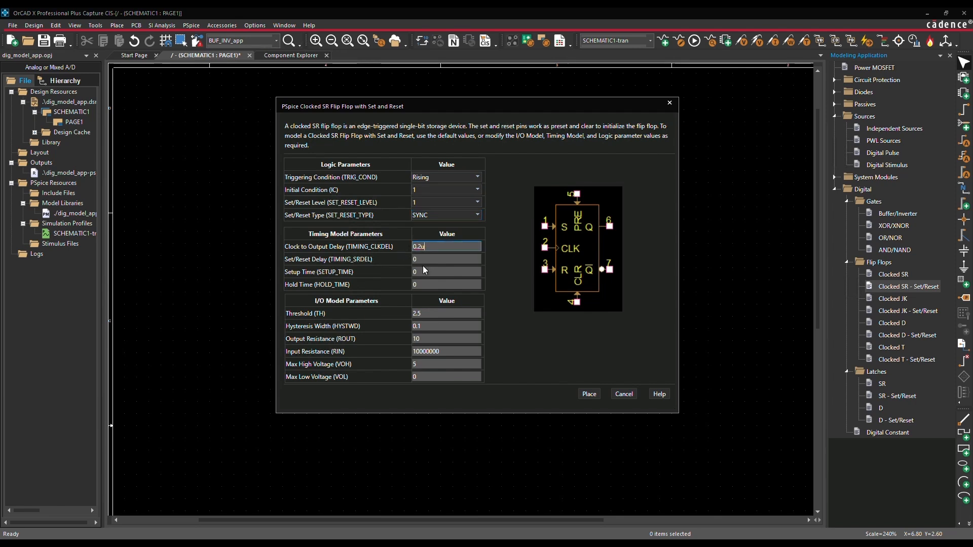
click(446, 271)
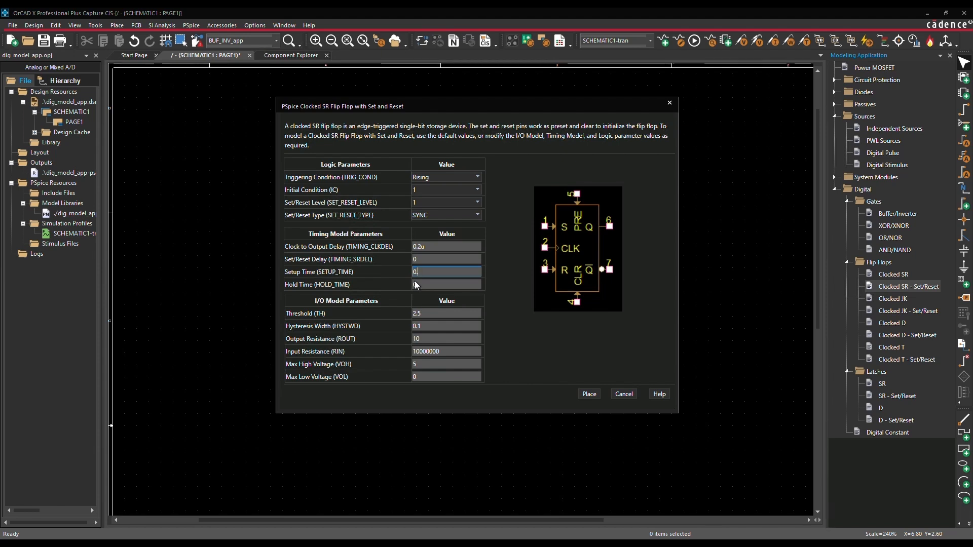
text(.1n)
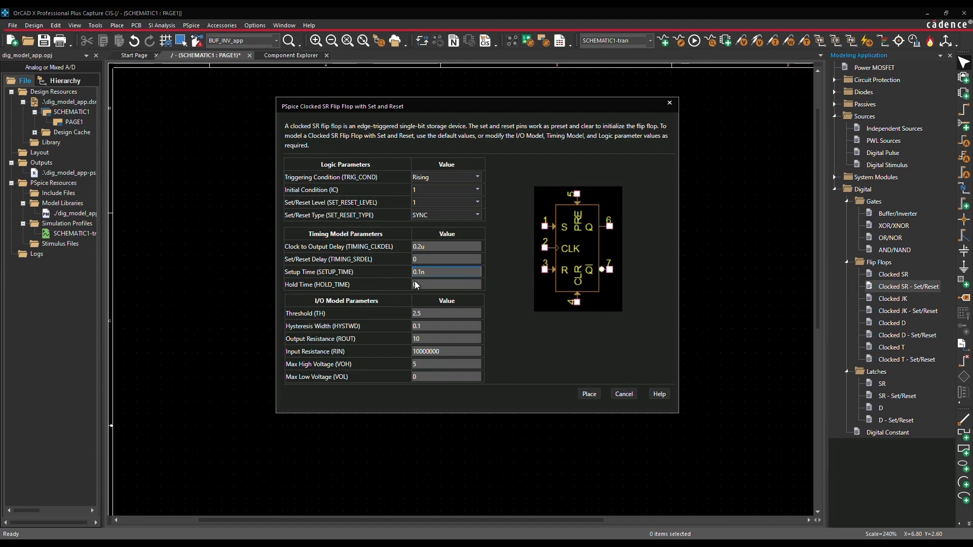
click(446, 284)
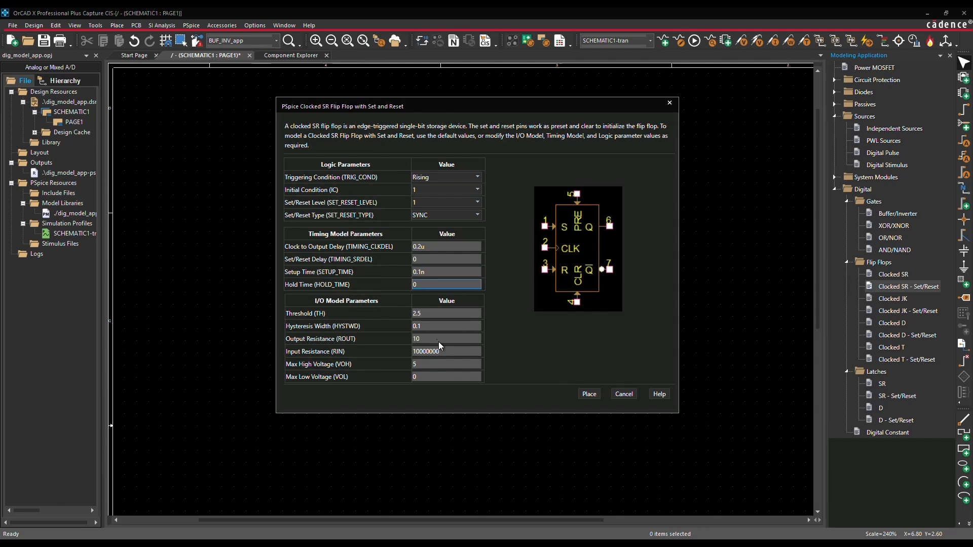
click(588, 393)
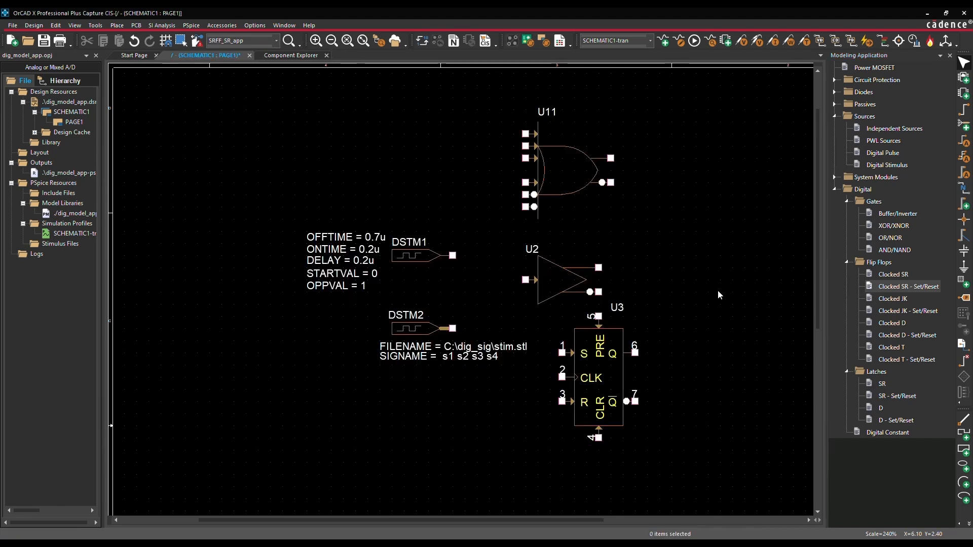
mouse_move(785, 400)
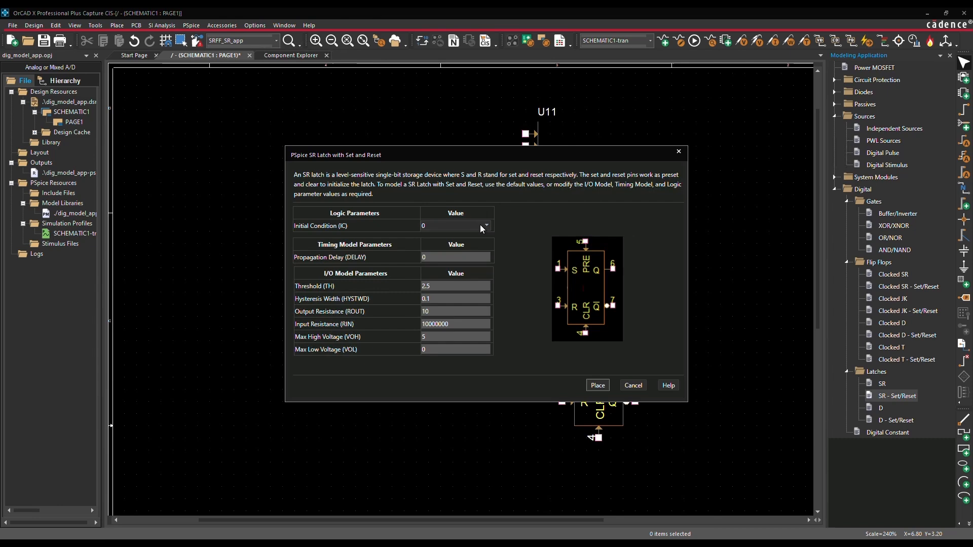
- Place SR latch U4 with hysteresis width 0.2, then open Digital Constant settings
click(487, 225)
text(0.2)
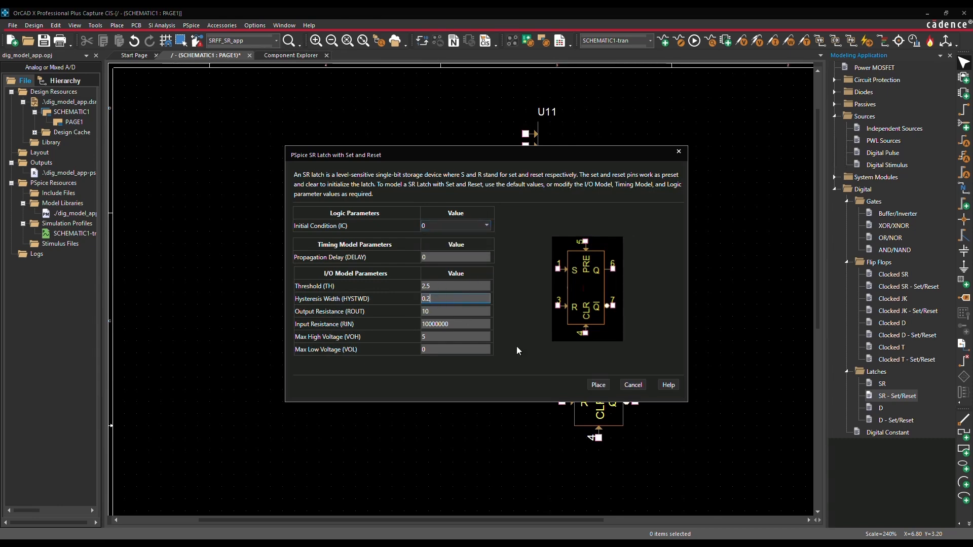
click(597, 385)
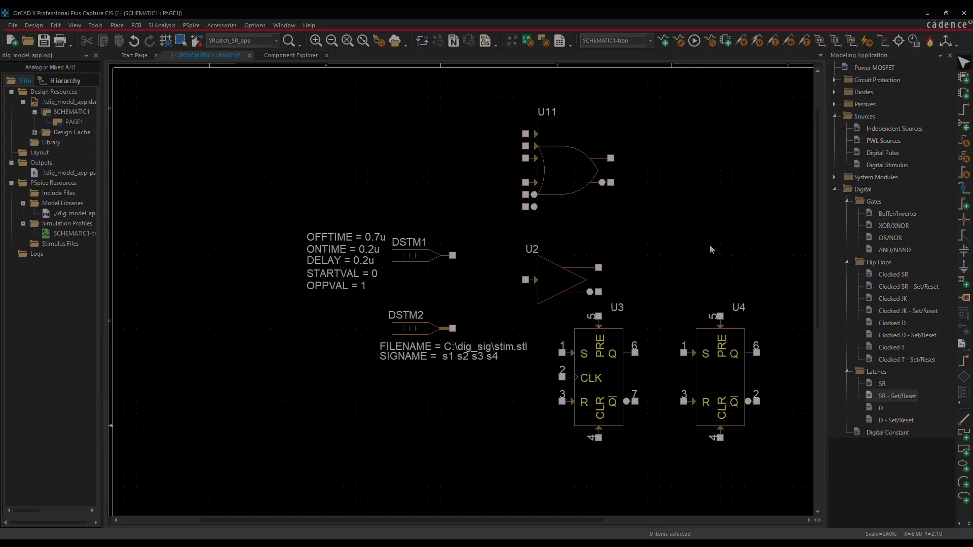
double_click(888, 432)
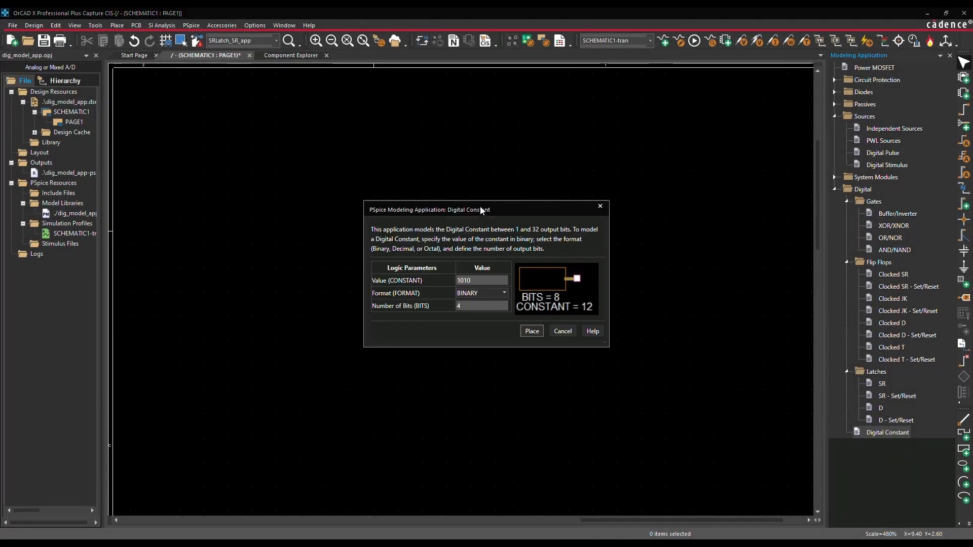
- Place a 4-bit BINARY digital constant with value 1010
click(503, 293)
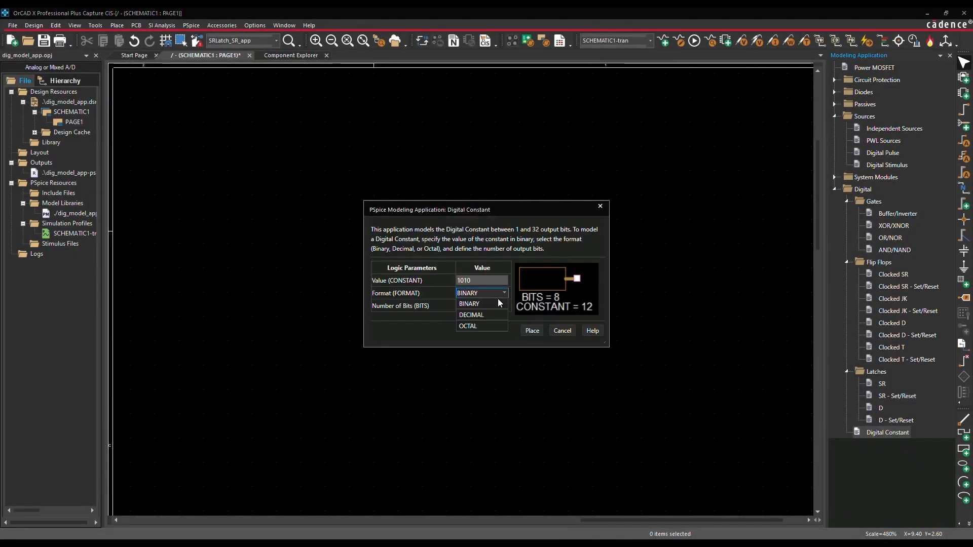
click(470, 304)
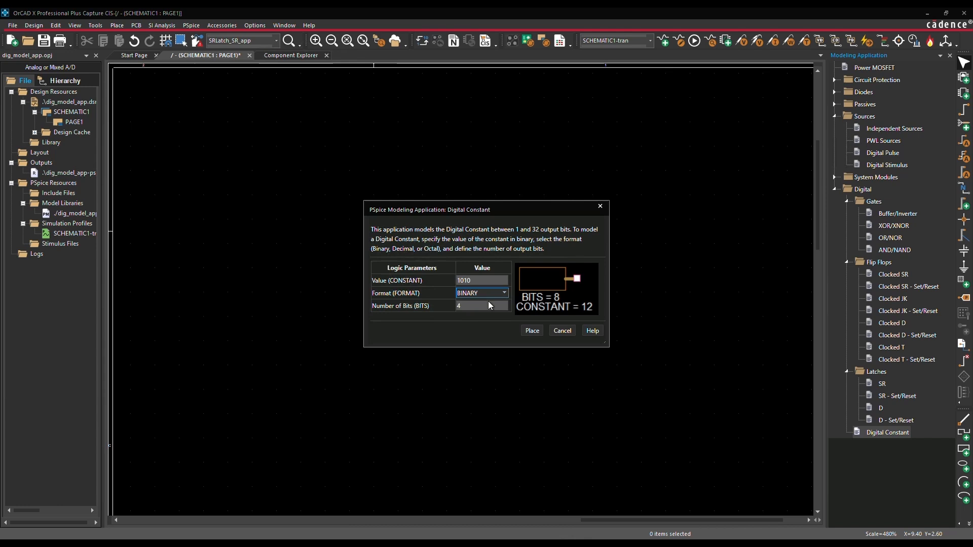
mouse_move(531, 332)
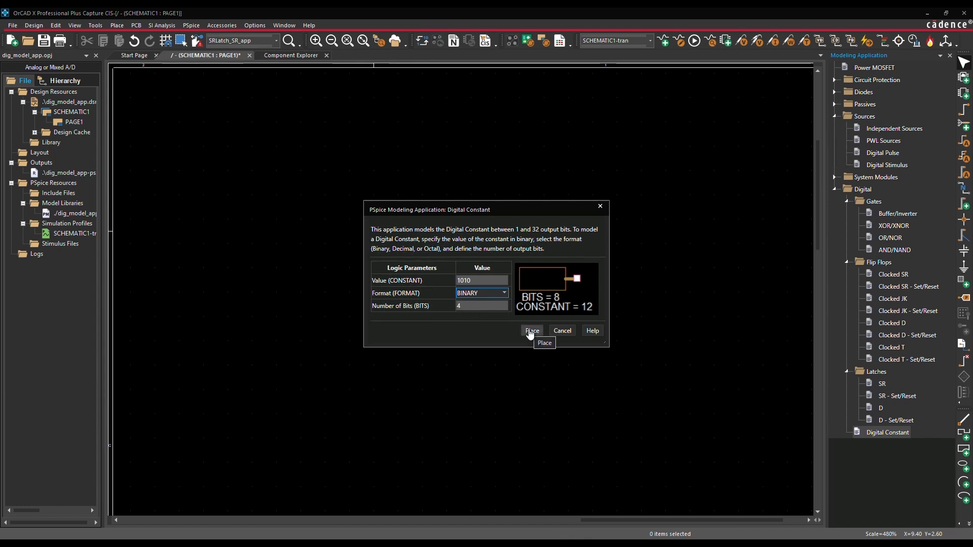
click(532, 330)
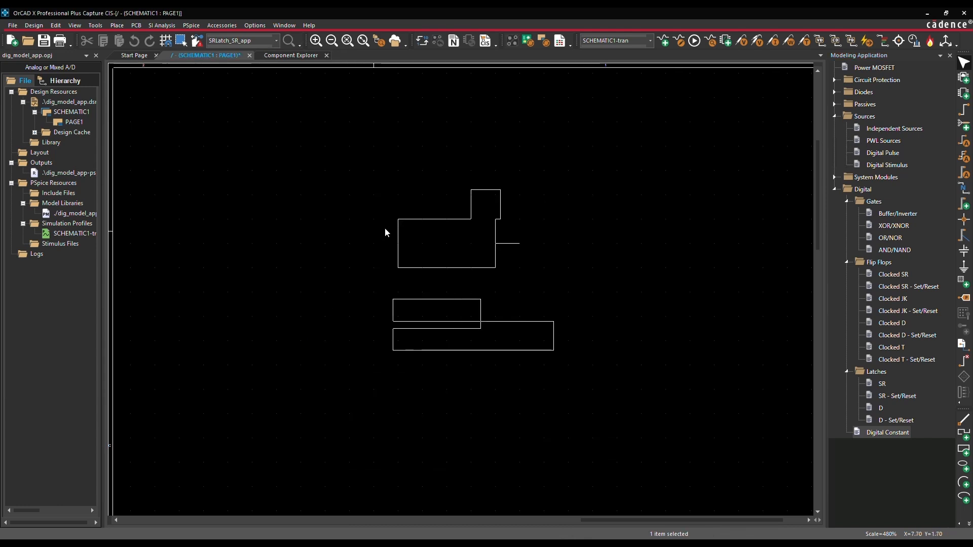